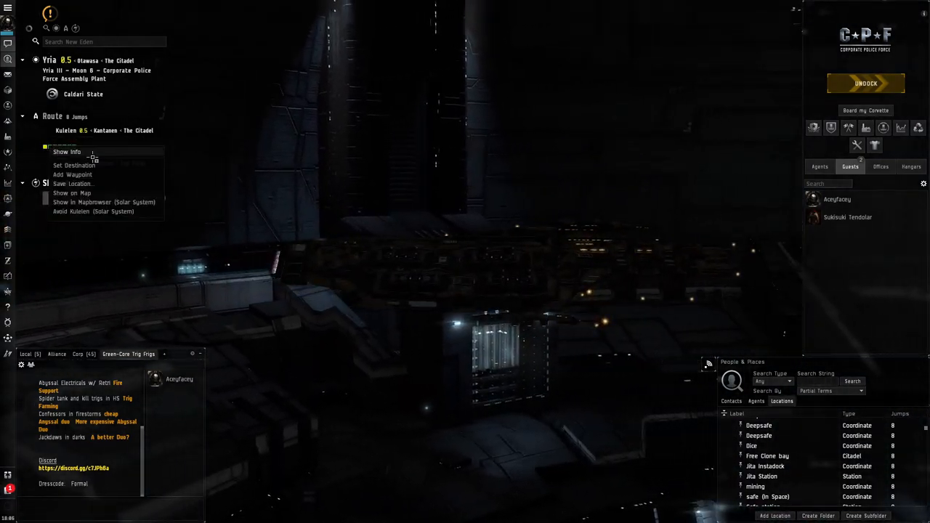
# Search the regional market for 'cloak' to list cloaking devices while docked.
pyautogui.click(67, 153)
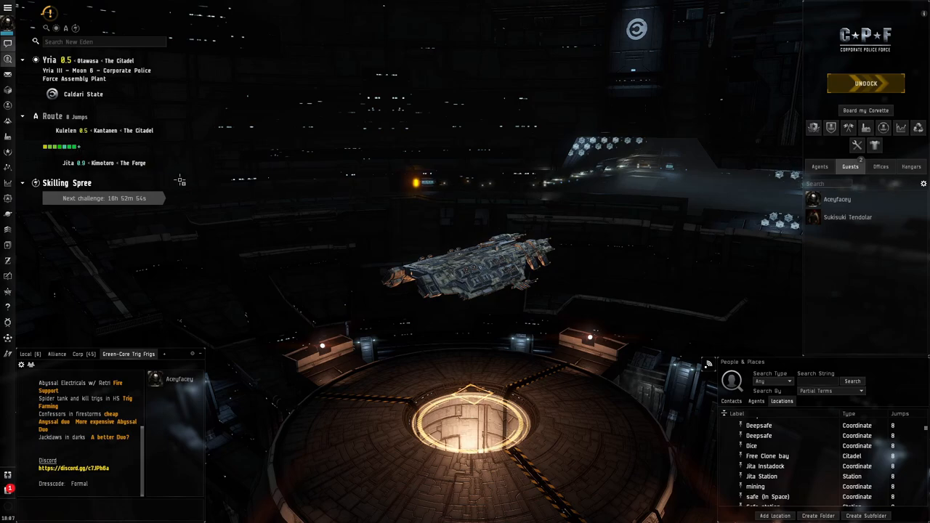
pyautogui.moveTo(134, 182)
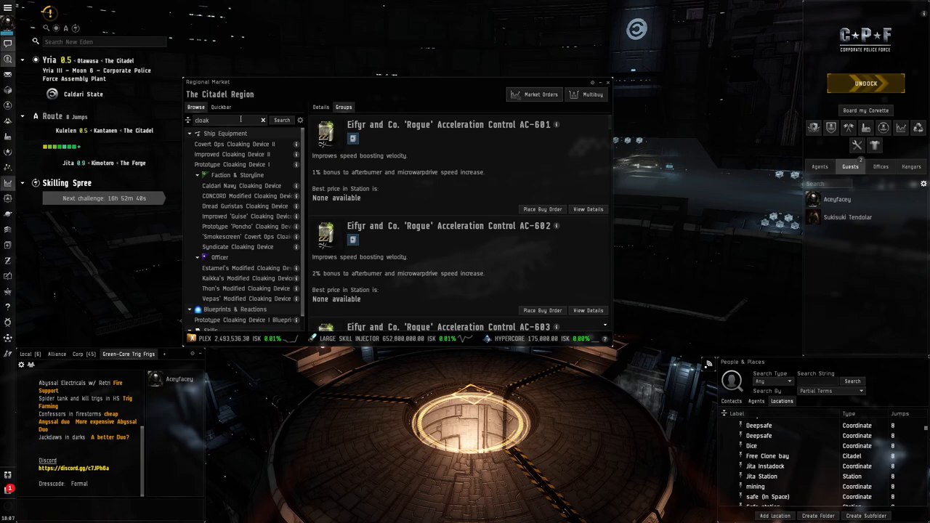
# Buy a Prototype Cloaking Device I from the in-station seller and undock into space.
pyautogui.click(232, 164)
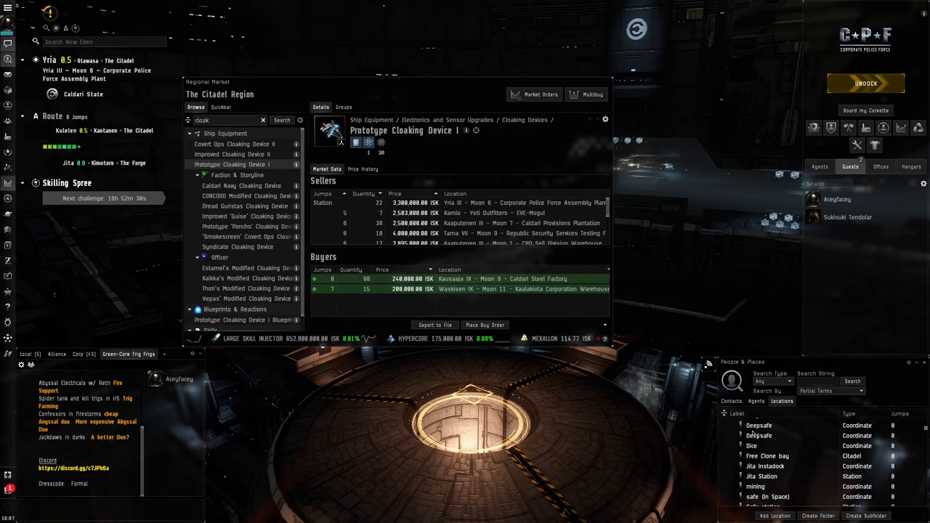
pyautogui.click(726, 423)
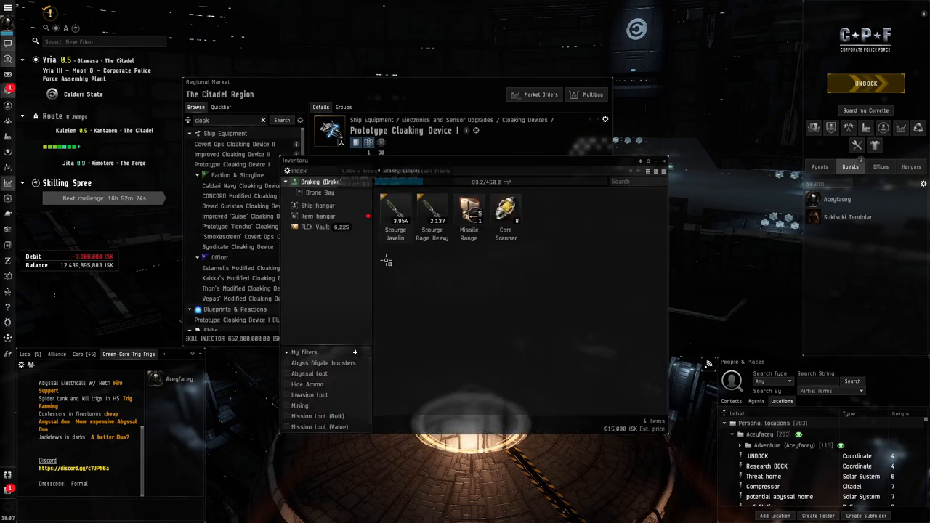
pyautogui.click(317, 215)
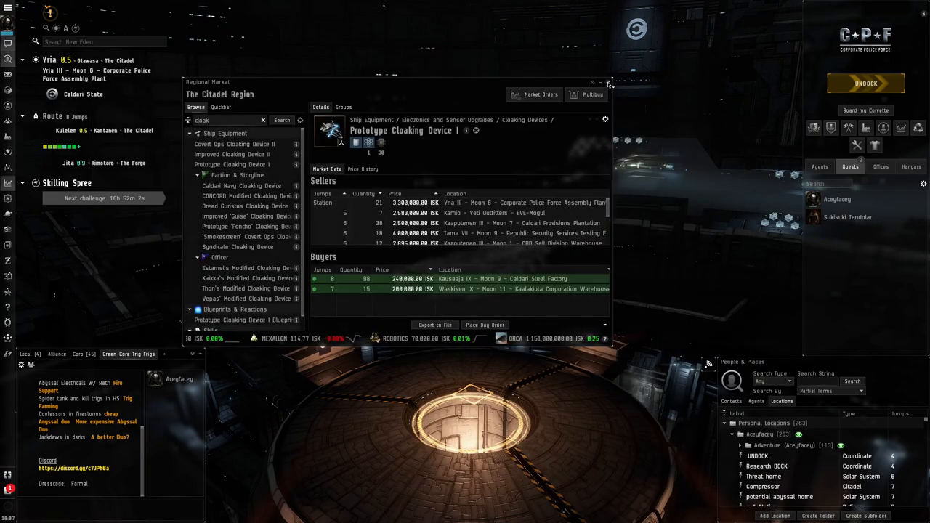
pyautogui.click(866, 83)
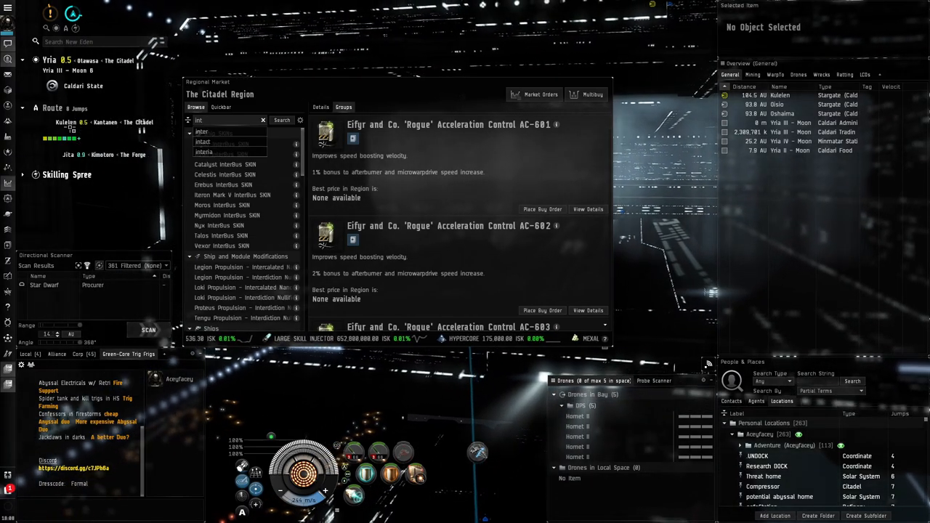
# Buy Type-D Restrained Inertial Stabilizers from the market and dock back at the Yria station.
pyautogui.click(221, 154)
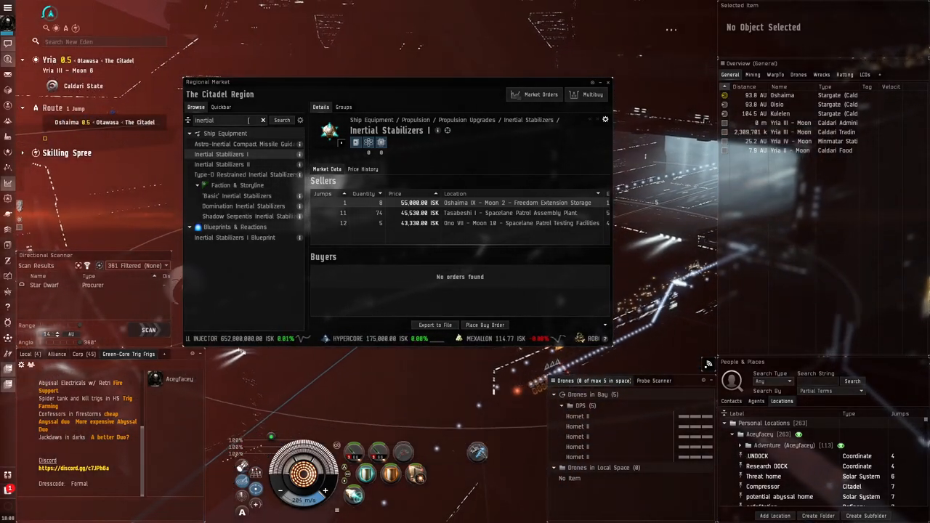
pyautogui.click(247, 175)
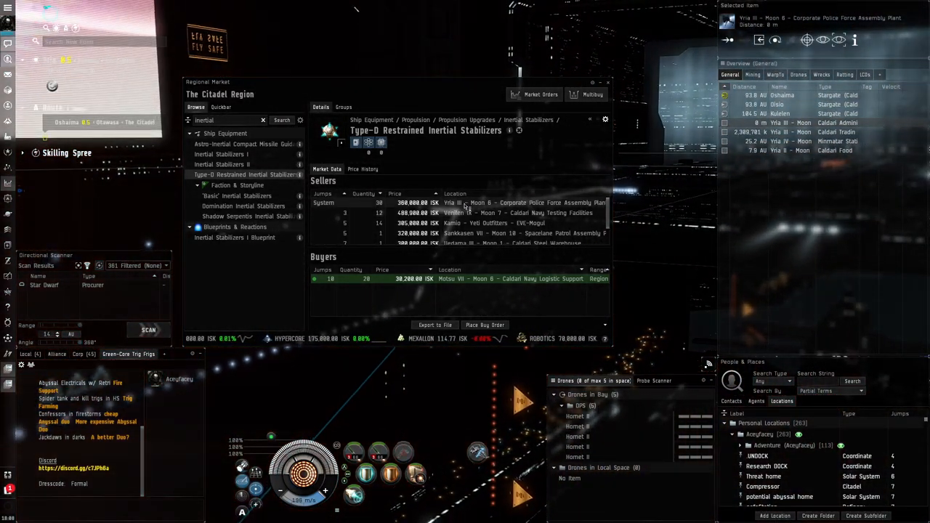
pyautogui.rightClick(480, 212)
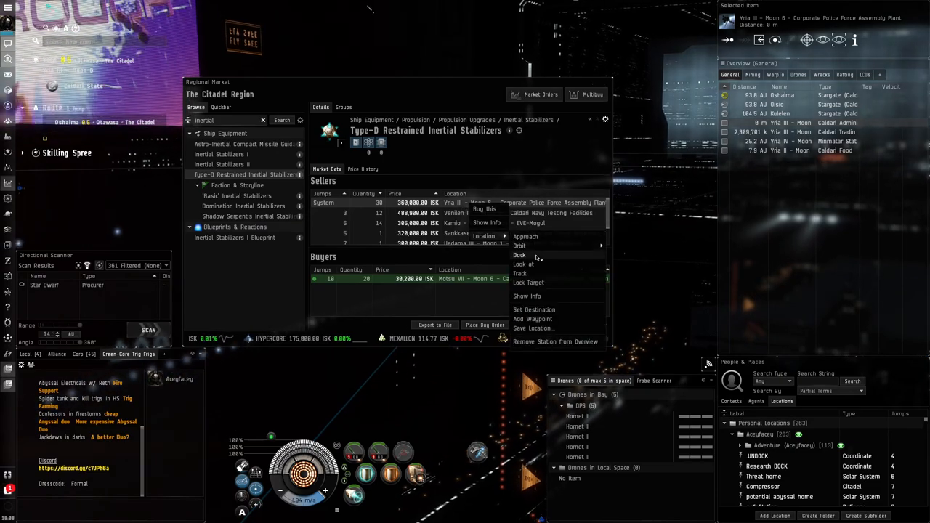
pyautogui.click(520, 255)
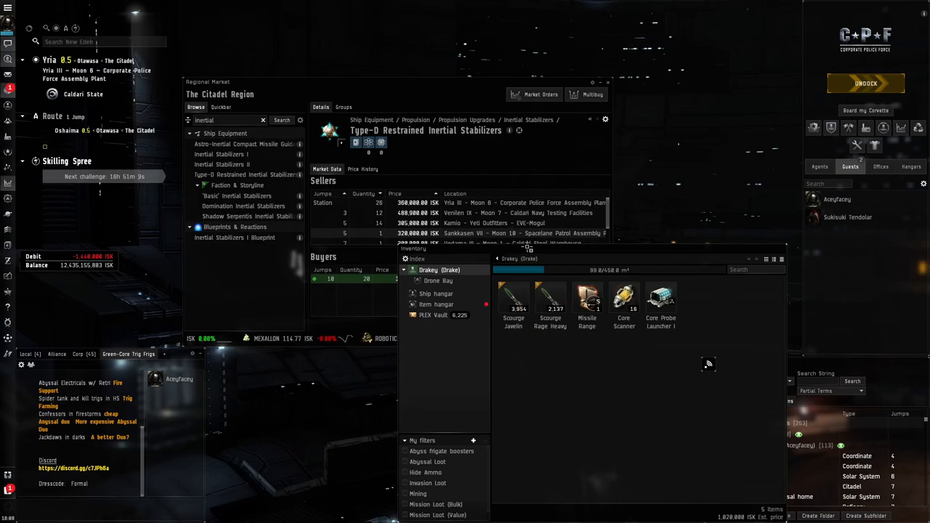
# Refit the Drake, set a saved location near Jita as destination, and warp to the Kulelen stargate.
pyautogui.click(436, 303)
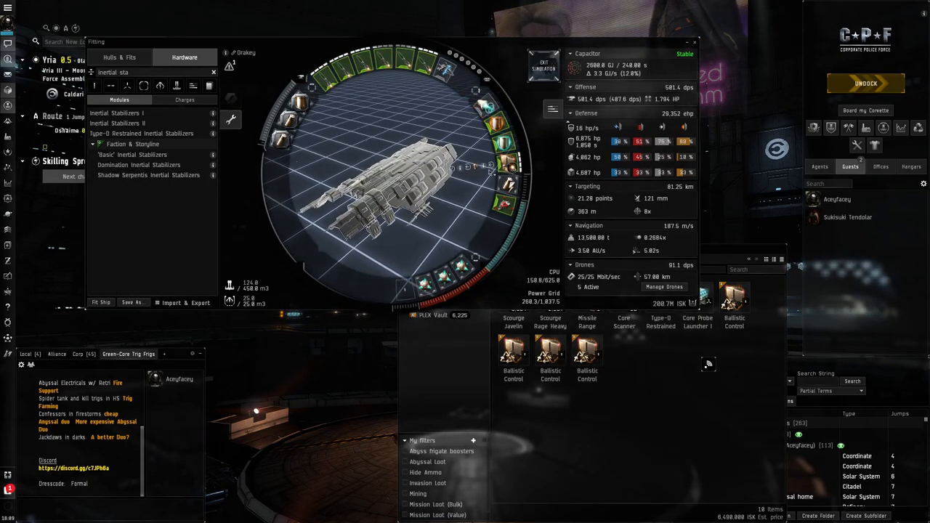
pyautogui.moveTo(651, 250)
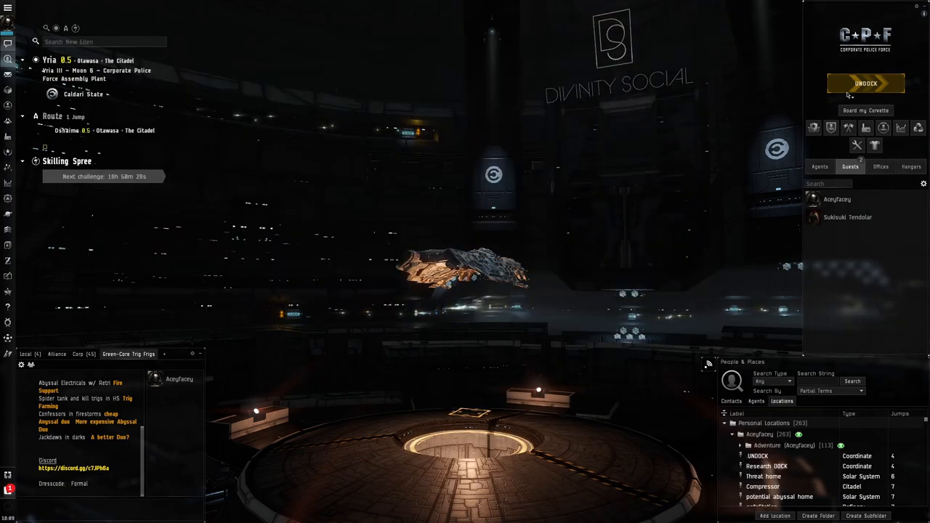
pyautogui.click(866, 83)
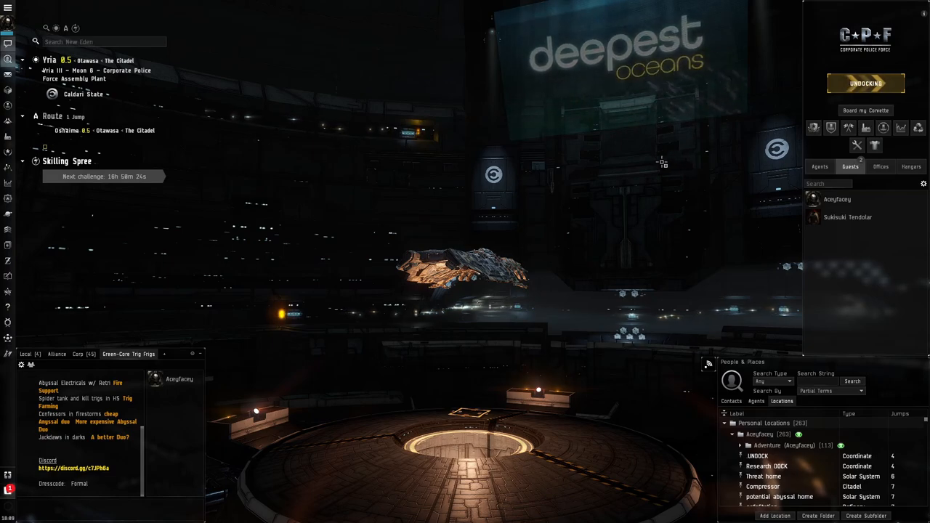
pyautogui.scroll(-3)
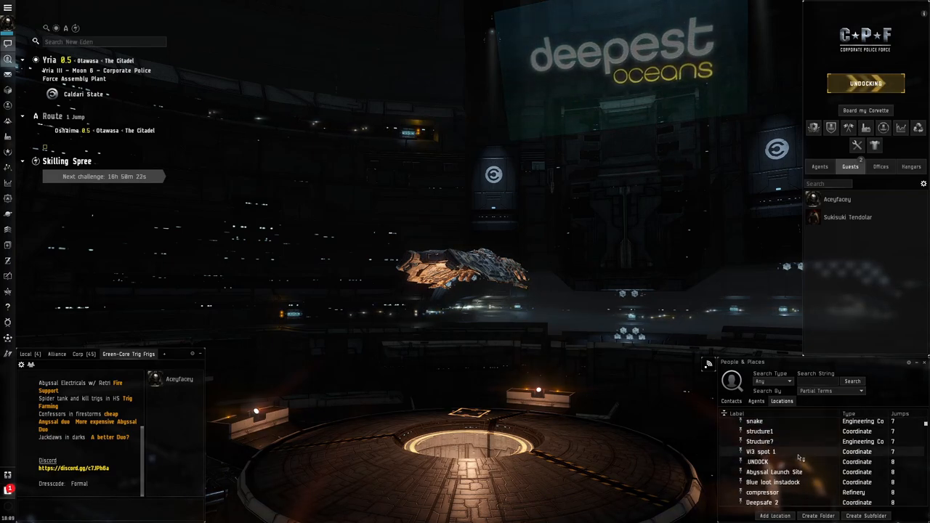
pyautogui.rightClick(763, 475)
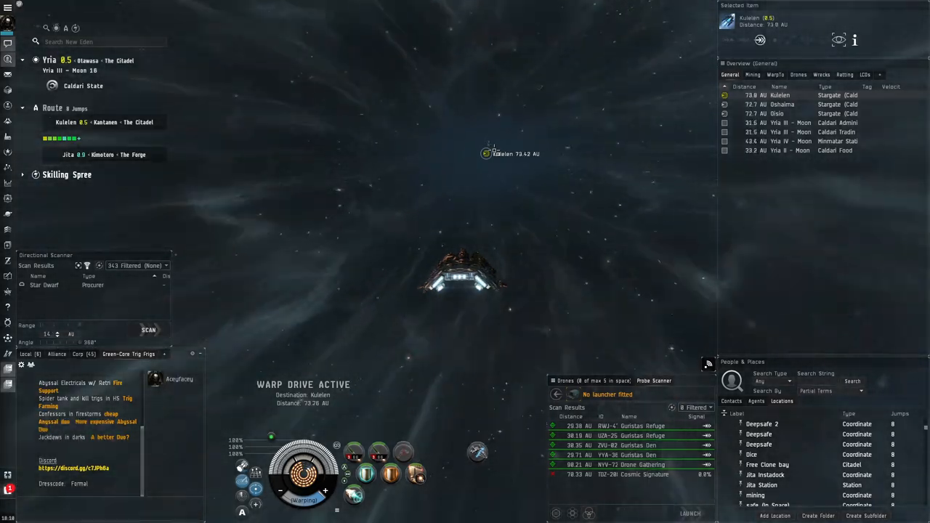
pyautogui.rightClick(486, 154)
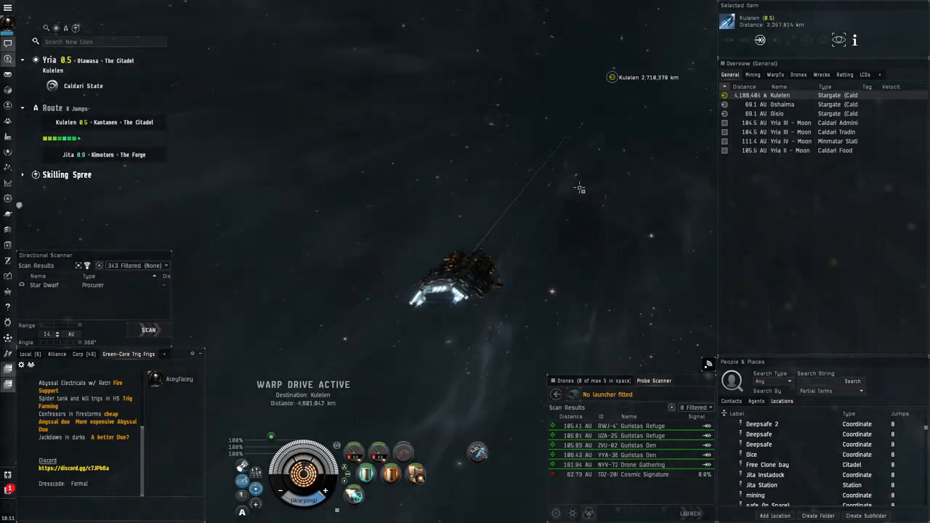
# Order the jump through the Kulelen stargate, raising the Triglavian invasion warning.
pyautogui.rightClick(613, 78)
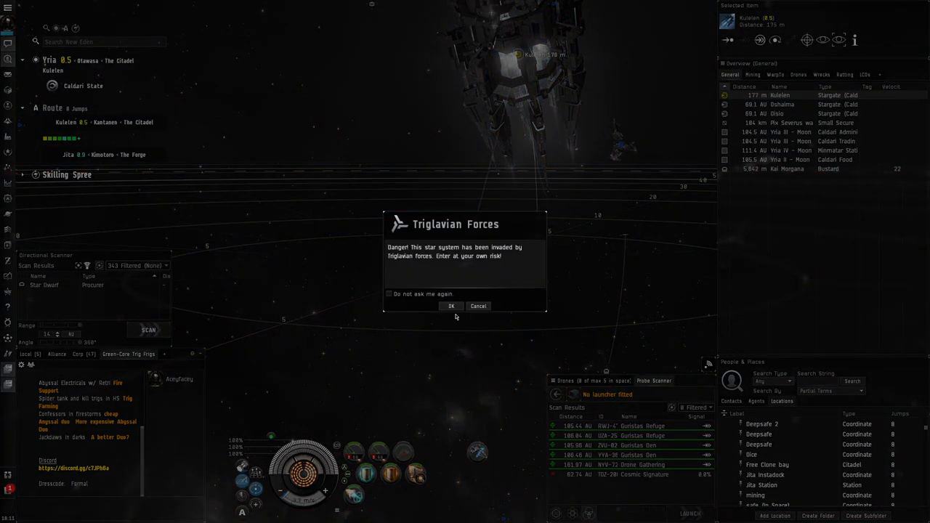
# Accept the Triglavian warning, jump into Kulelen and warp toward the Hogimo stargate.
pyautogui.click(451, 305)
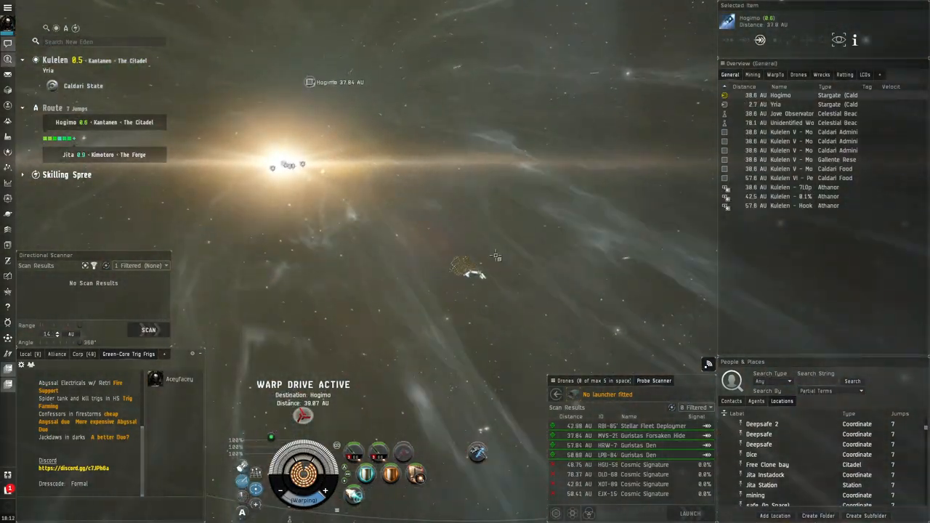
# Switch the directional scanner to another result filter preset and run a scan with no results.
pyautogui.click(106, 264)
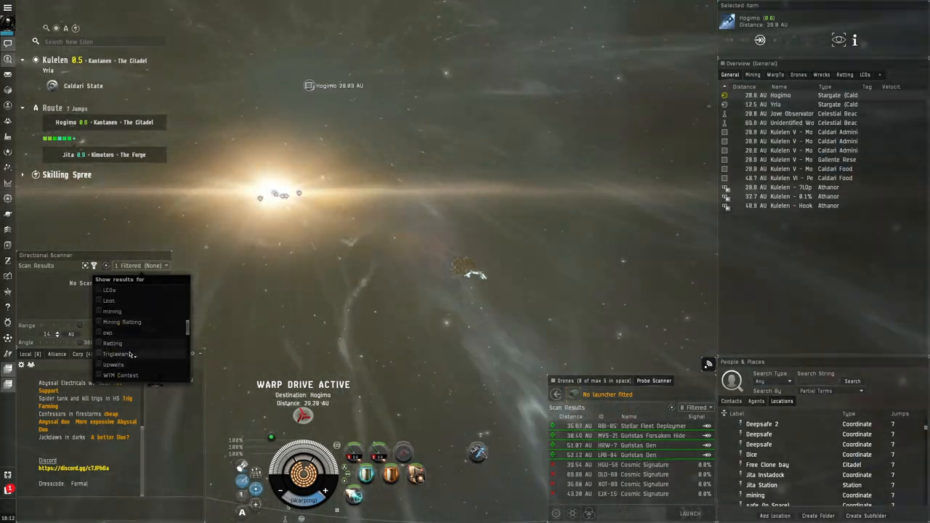
pyautogui.click(118, 355)
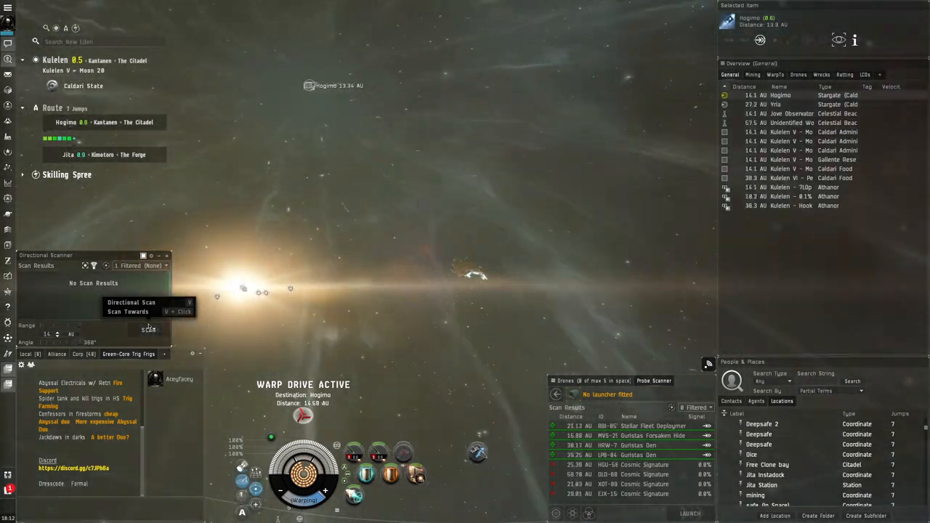
pyautogui.click(148, 330)
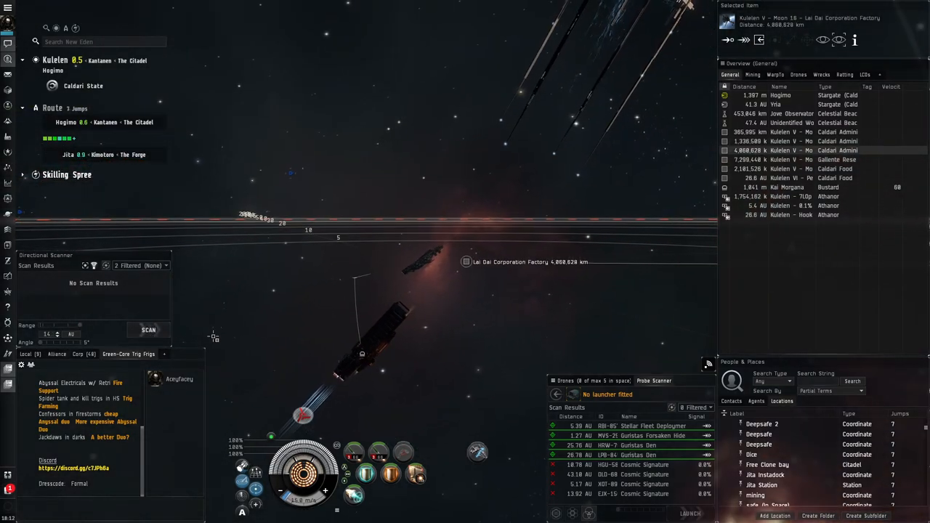
# Run a directional scan from the Hogimo gate, revealing Drekavac and Raznaborg ships nearby.
pyautogui.click(148, 329)
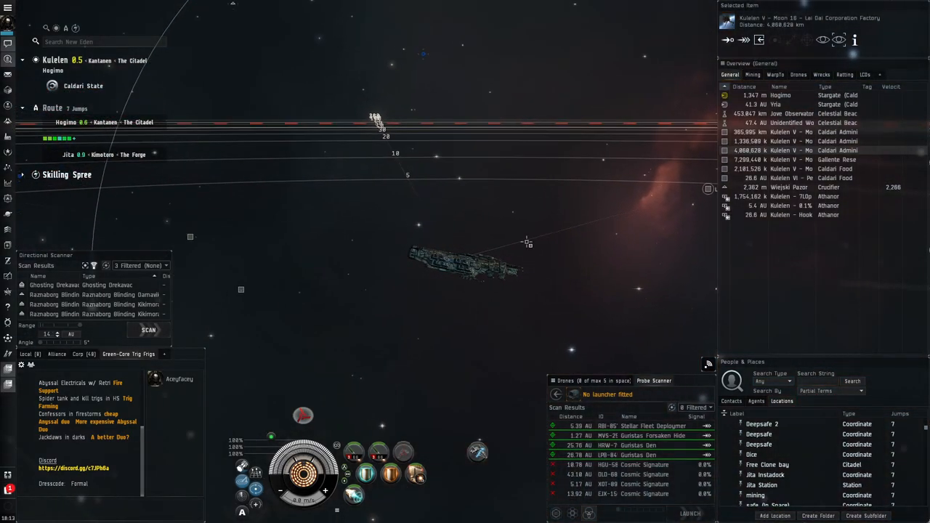
# Warp to a spot about 180 km from the Triglavian fleet and watch it from the overview.
pyautogui.rightClick(597, 161)
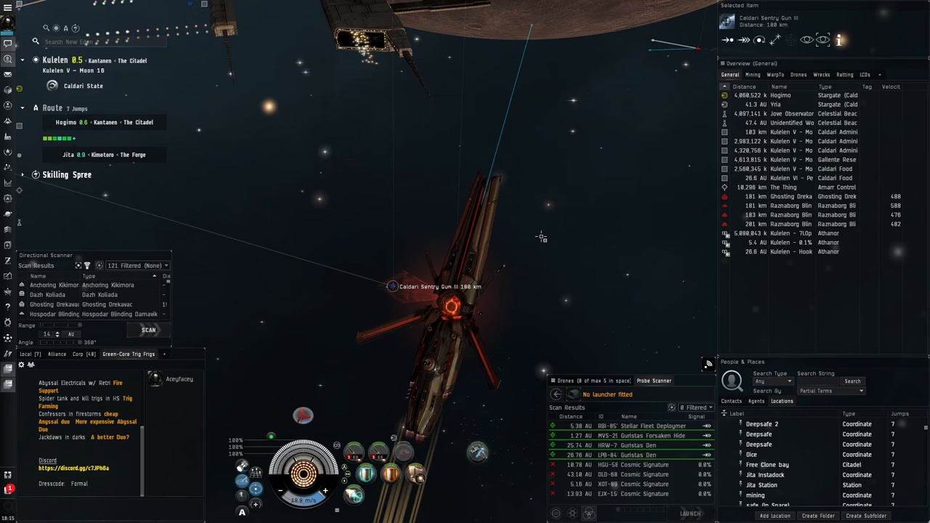
pyautogui.rightClick(541, 235)
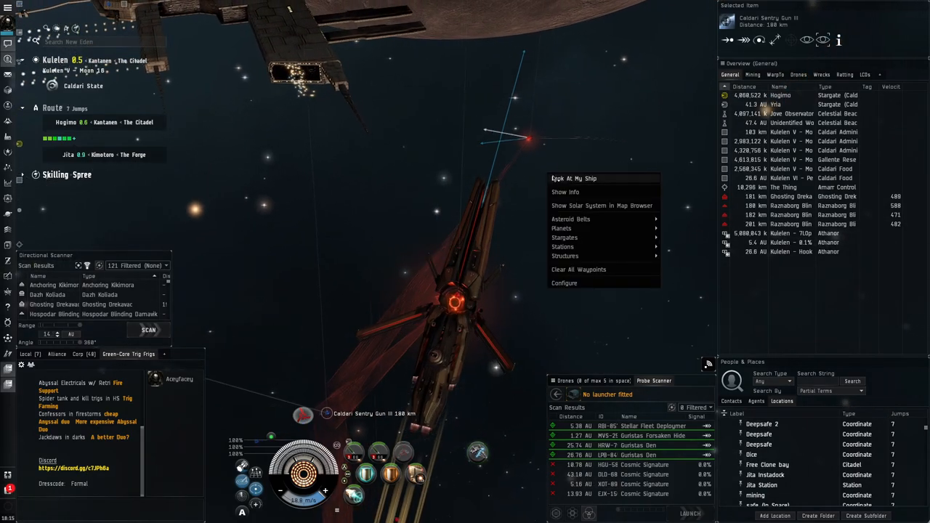